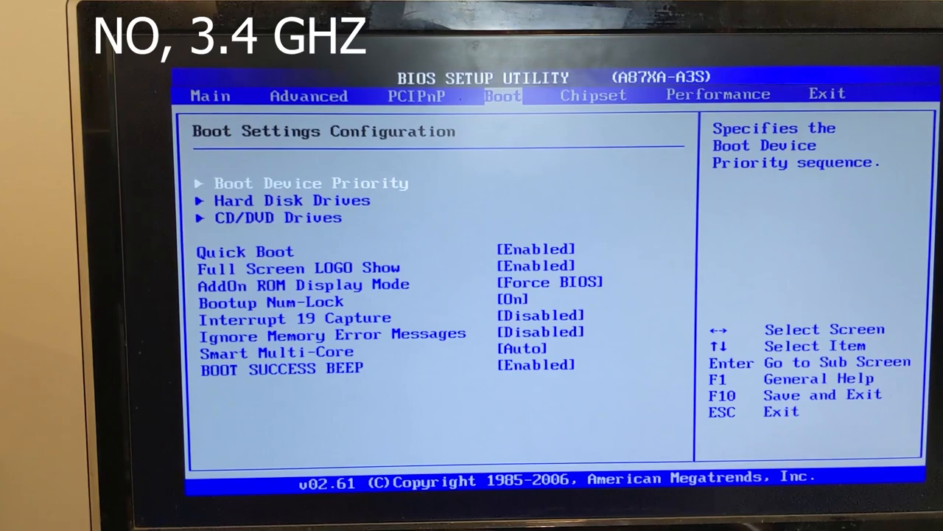
Save the overclock settings with F10, confirm OK, and boot into Windows
{"action": "key", "text": "f10"}
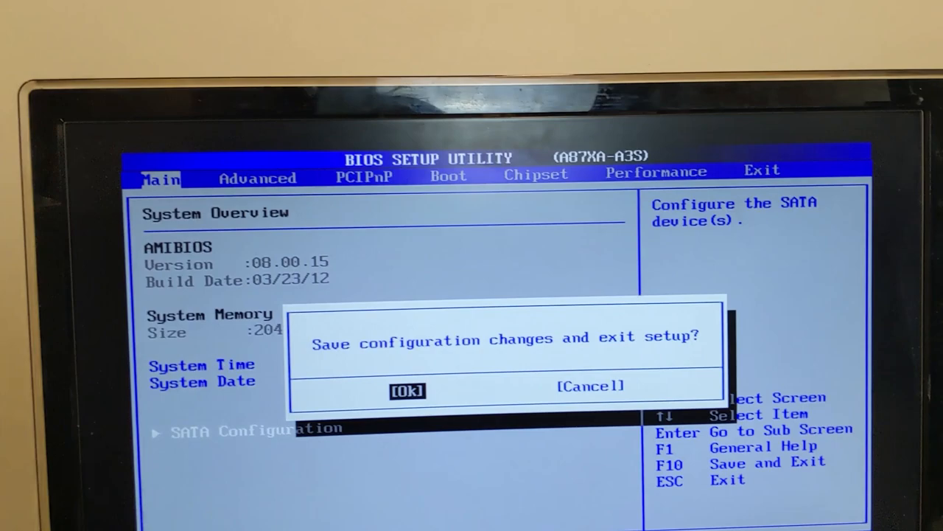
{"action": "left_click", "coordinate": [407, 390]}
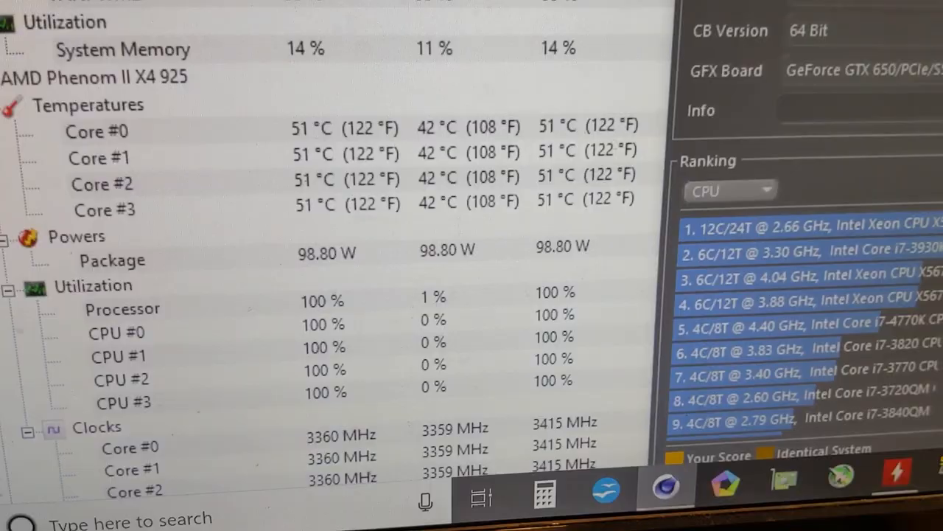